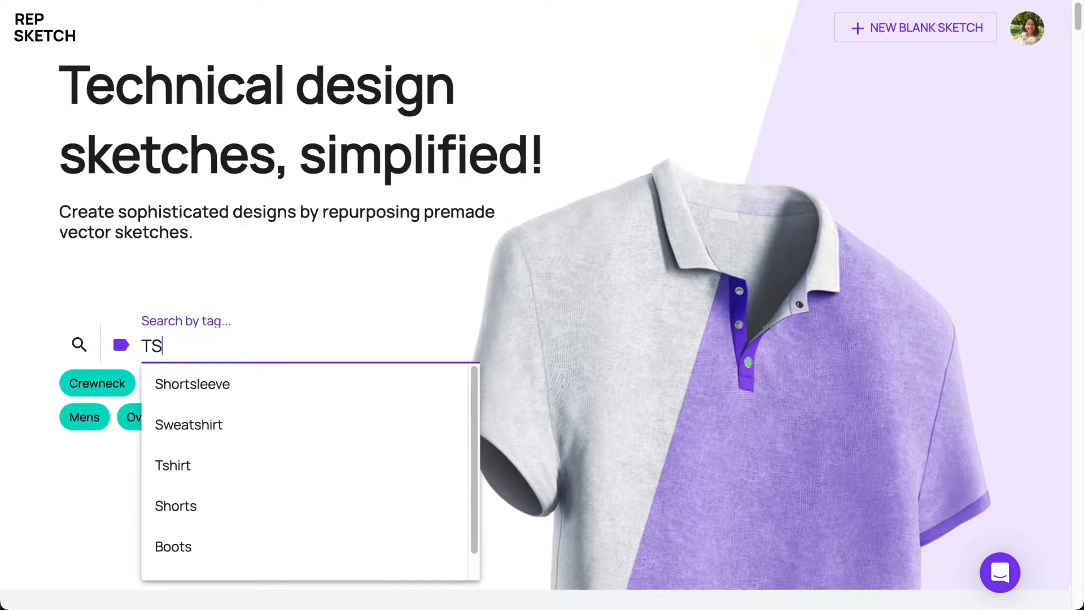
# Filter premade sketches by the Tshirt tag and go to the second results page.
pyautogui.click(173, 465)
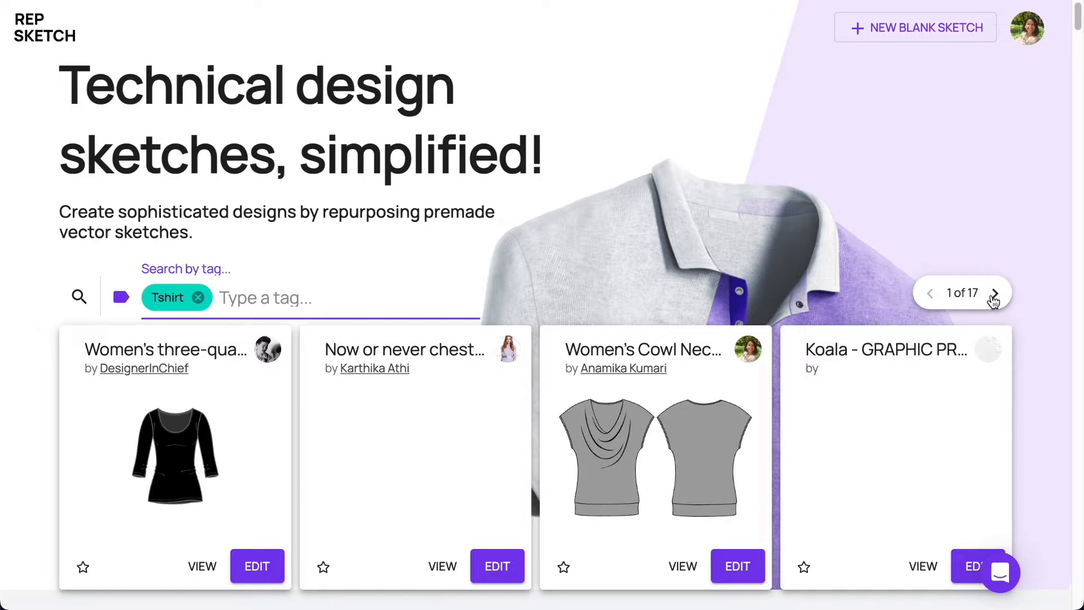
pyautogui.click(995, 292)
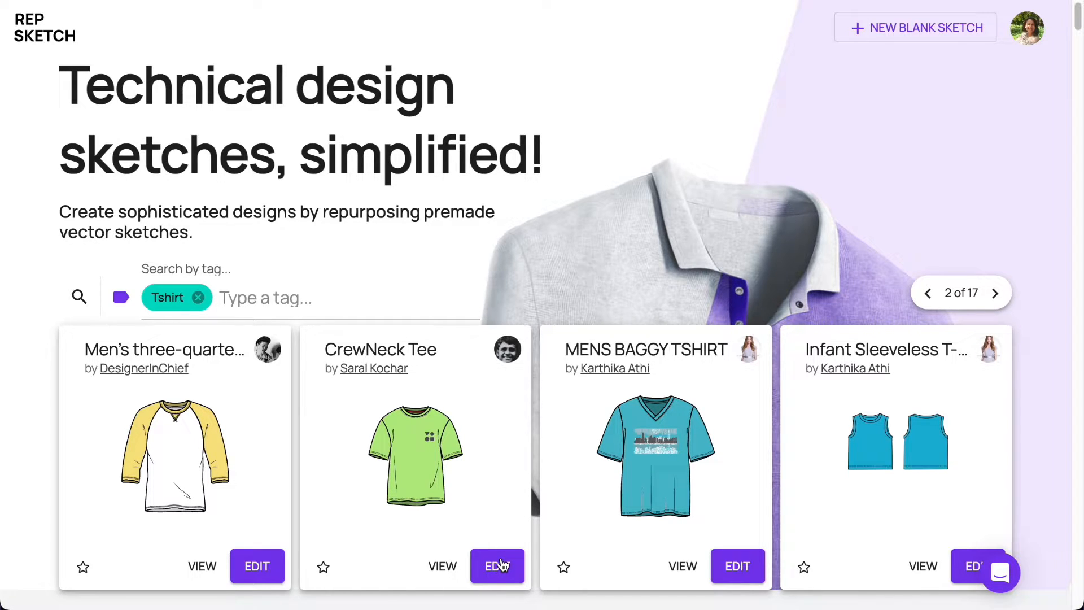
# Clone the green CrewNeck Tee into the editor and upload the teal geometric icon PNG onto its chest.
pyautogui.click(497, 566)
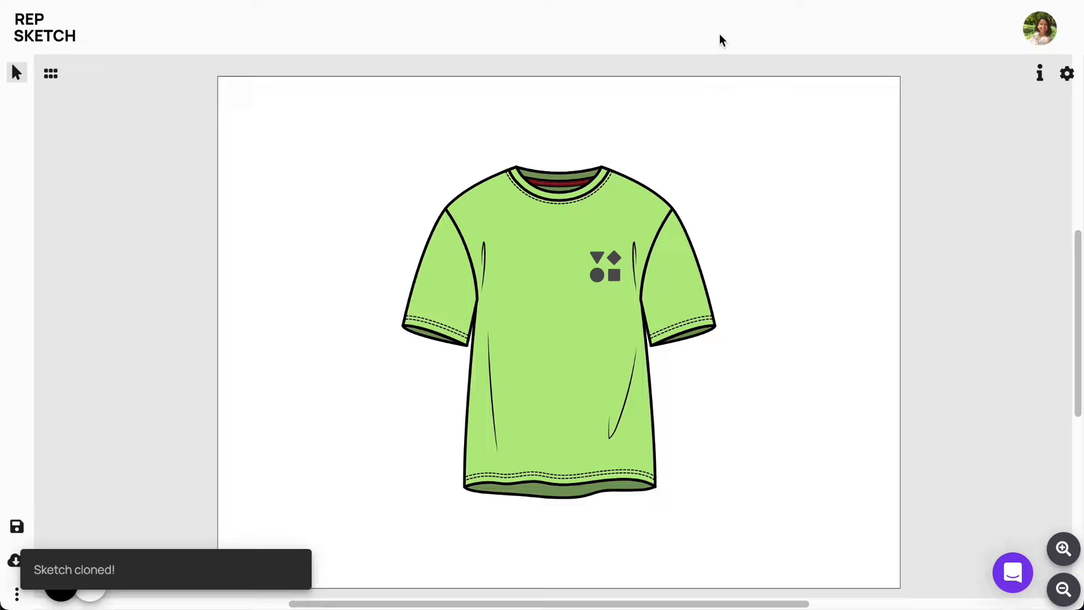
pyautogui.click(605, 266)
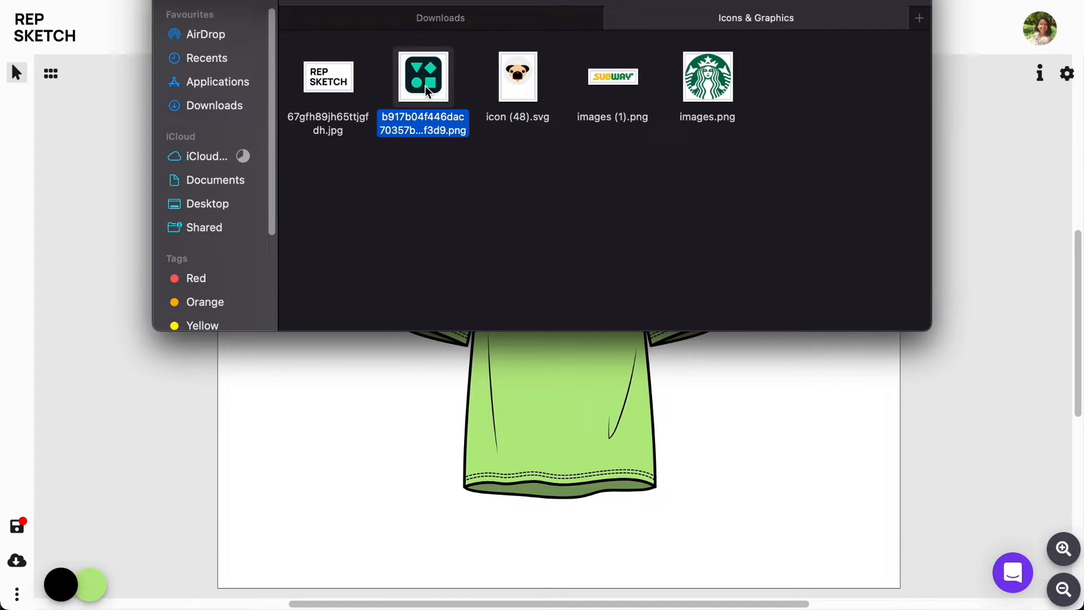
pyautogui.click(327, 76)
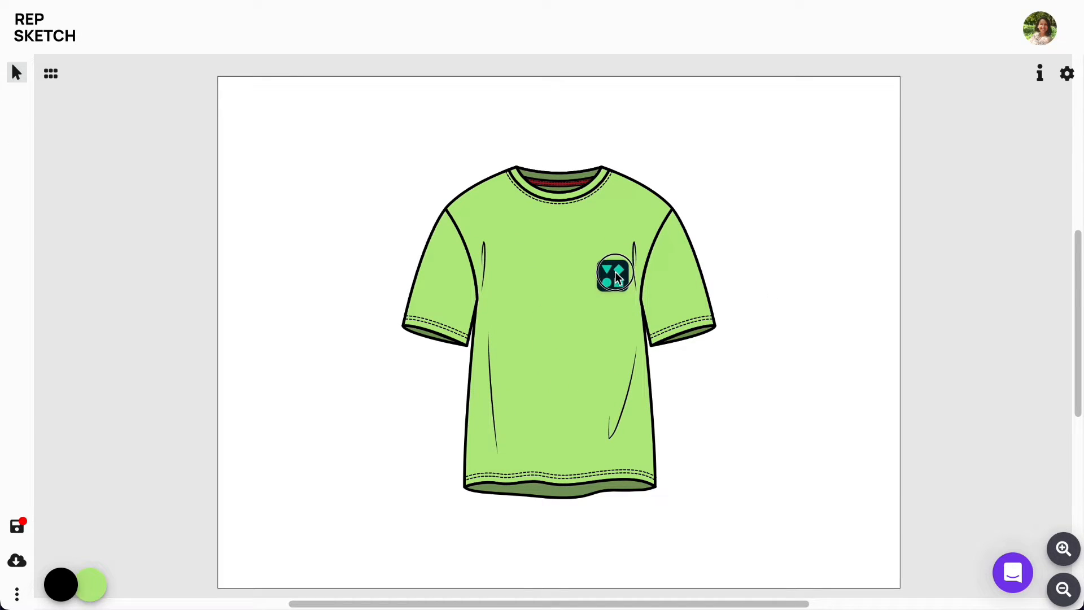
# Delete the chest icon and insert the All Day Hustle basketball graphic from the Graphics components.
pyautogui.click(50, 73)
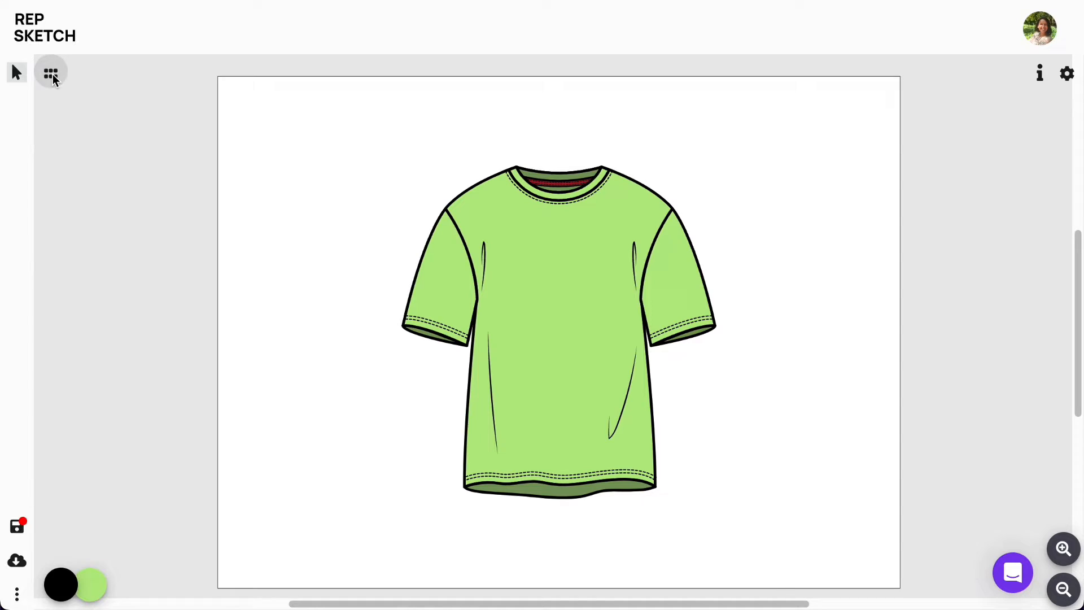
pyautogui.click(49, 72)
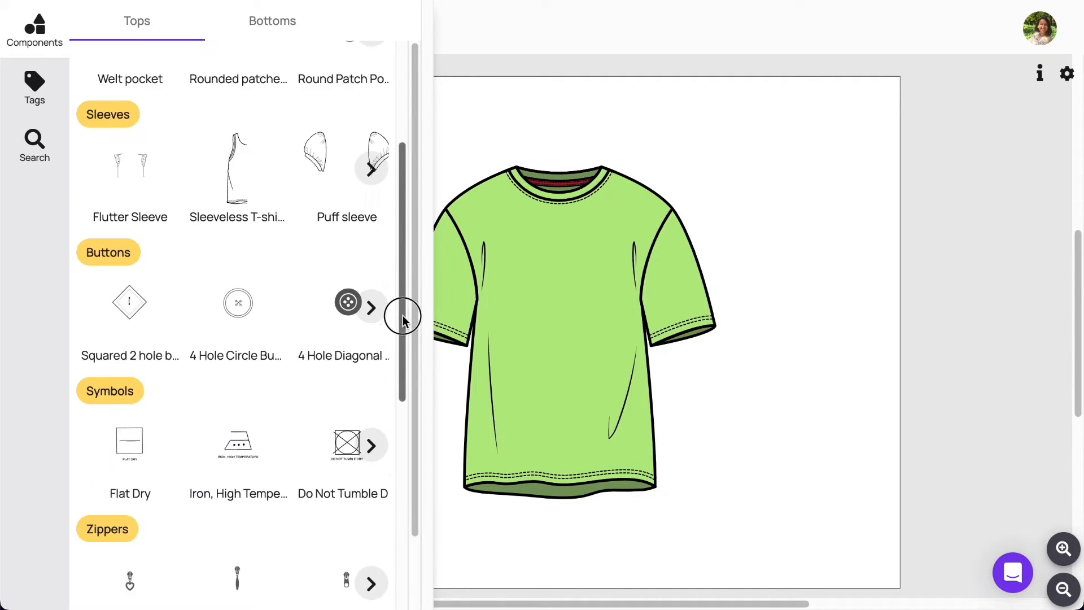
pyautogui.scroll(-3)
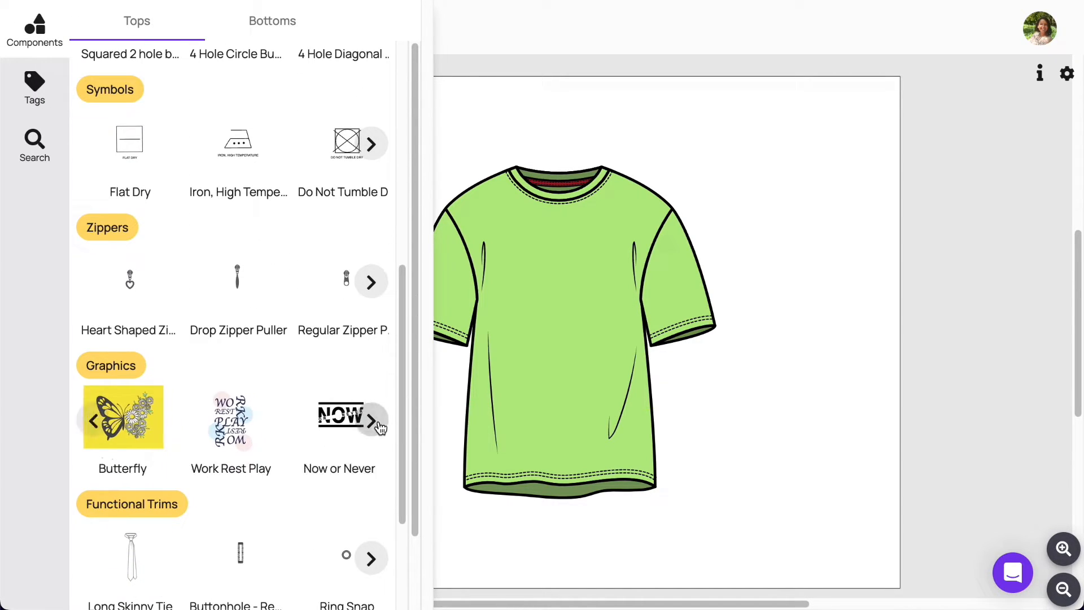
pyautogui.click(372, 420)
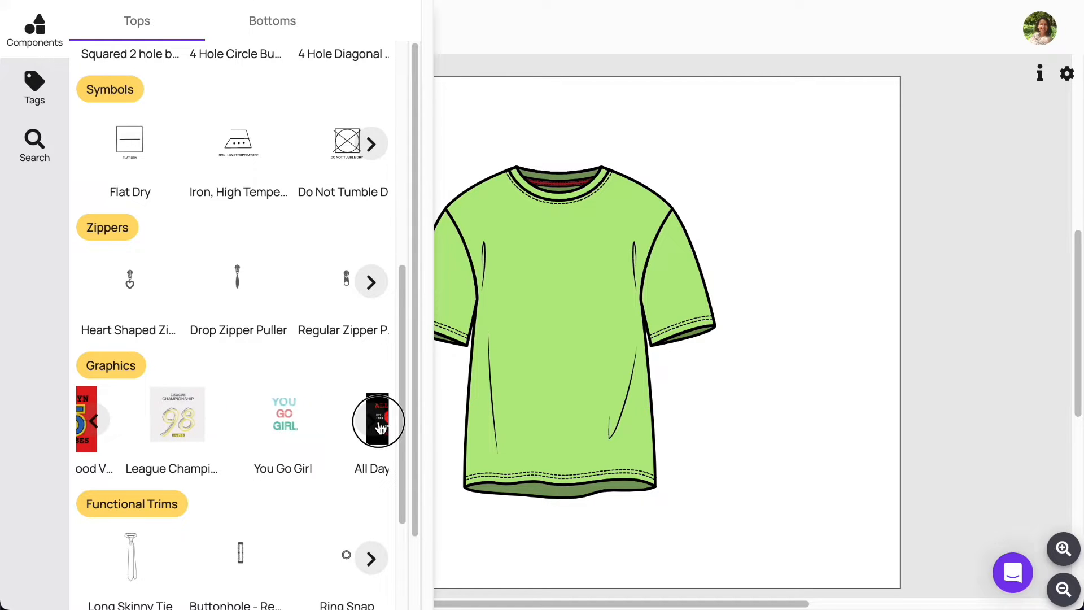
pyautogui.click(371, 420)
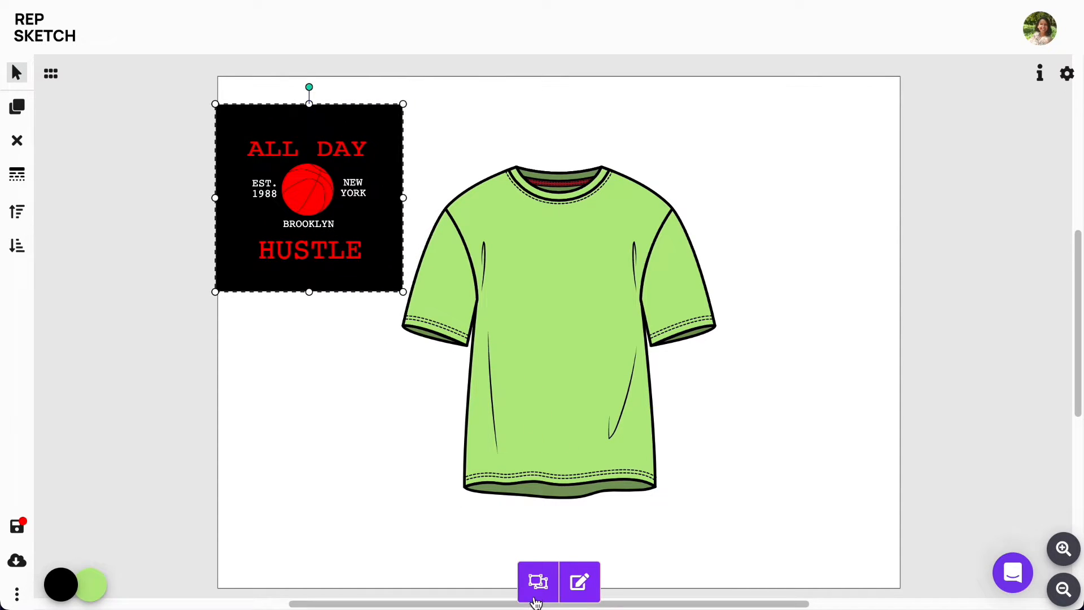
# Recolour the All Day Hustle graphic's fill from black to navy blue and deselect it.
pyautogui.click(17, 245)
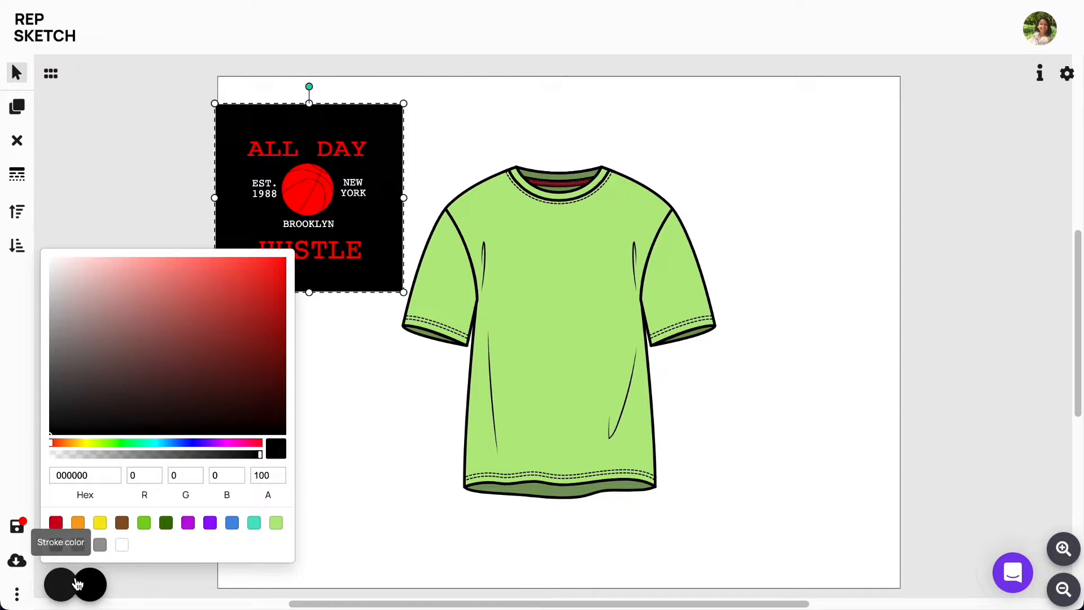
pyautogui.click(249, 353)
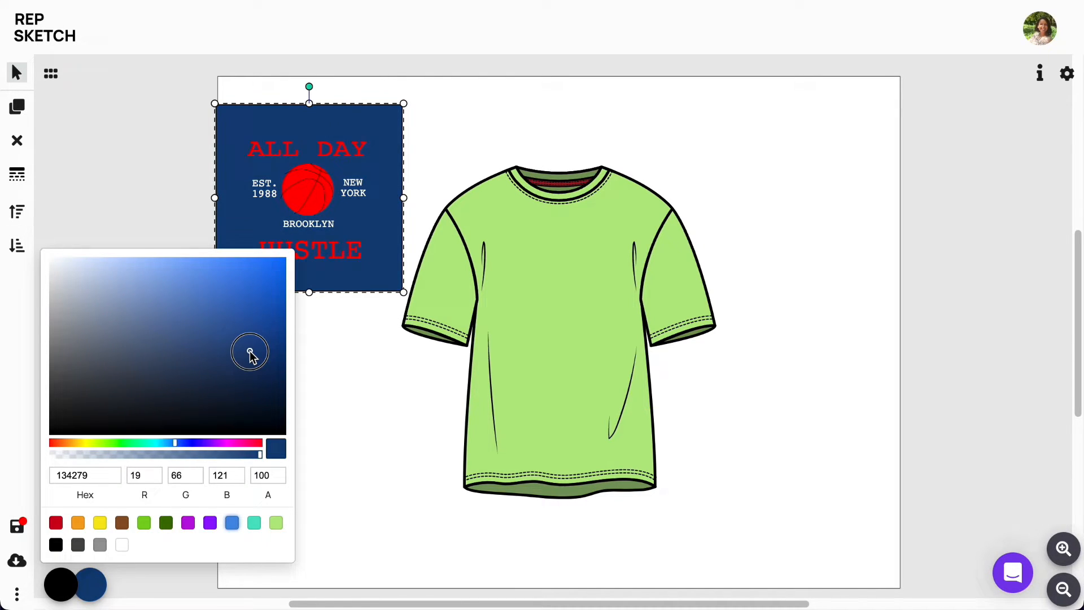
pyautogui.click(179, 252)
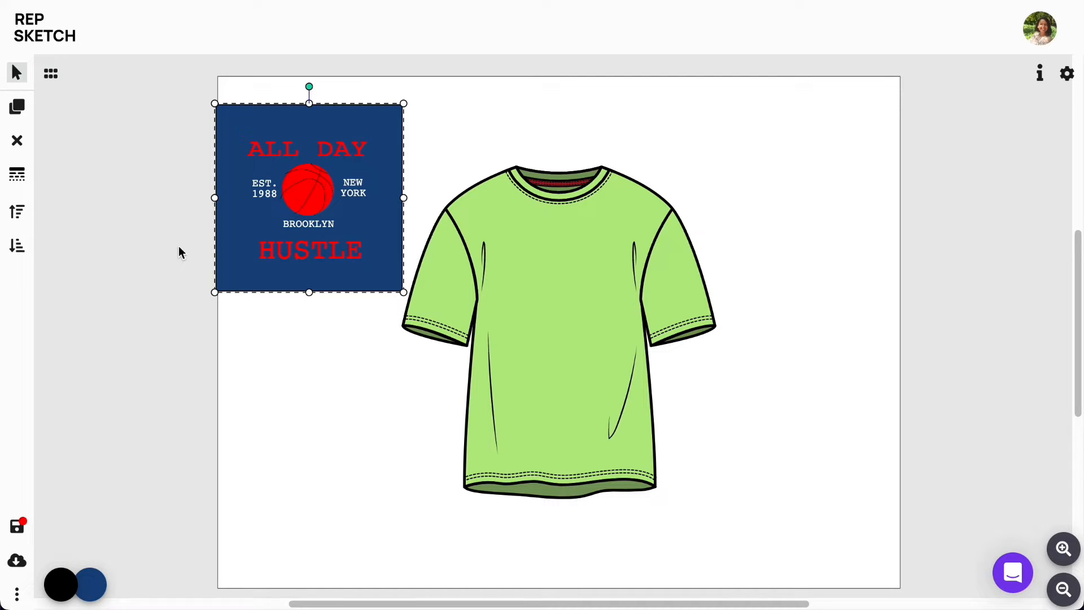
pyautogui.click(17, 174)
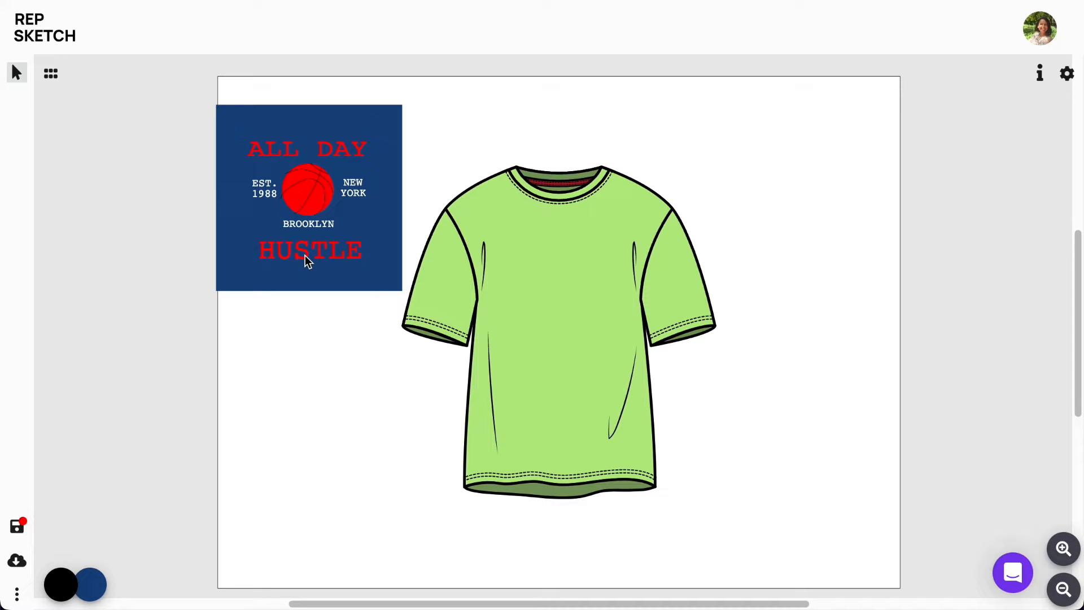
# Mute the red lettering and basketball to brick red, then delete the EST. 1988 and NEW YORK labels.
pyautogui.click(310, 250)
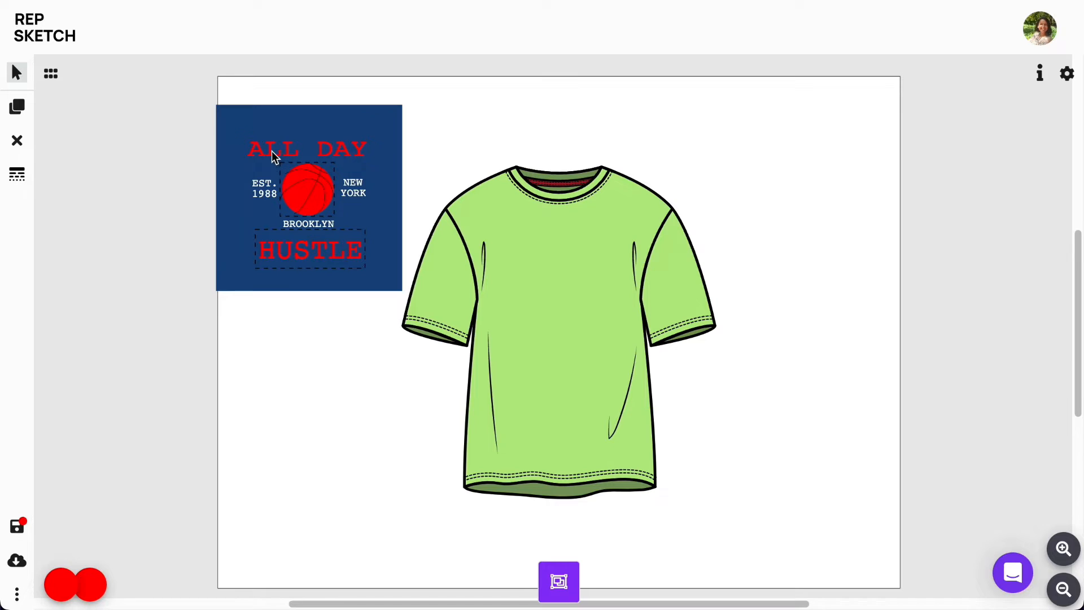
pyautogui.click(307, 149)
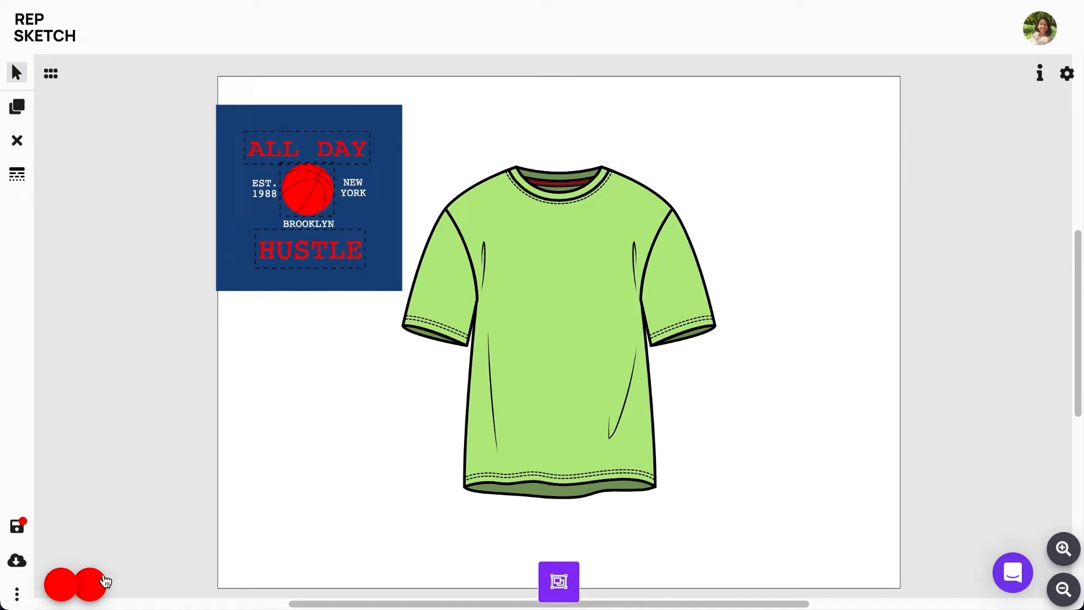
pyautogui.click(61, 583)
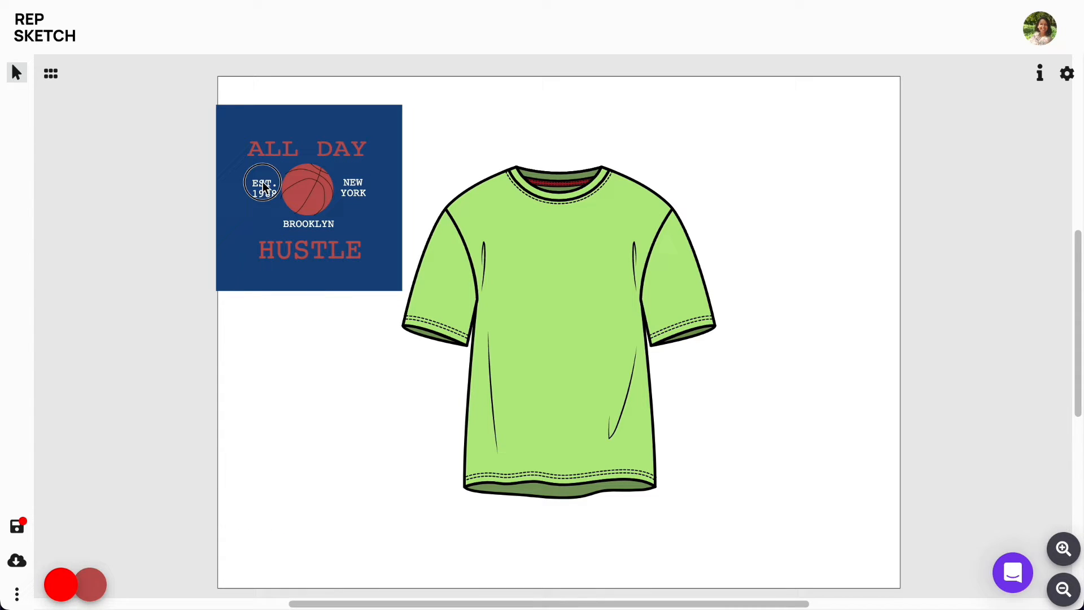
pyautogui.click(264, 192)
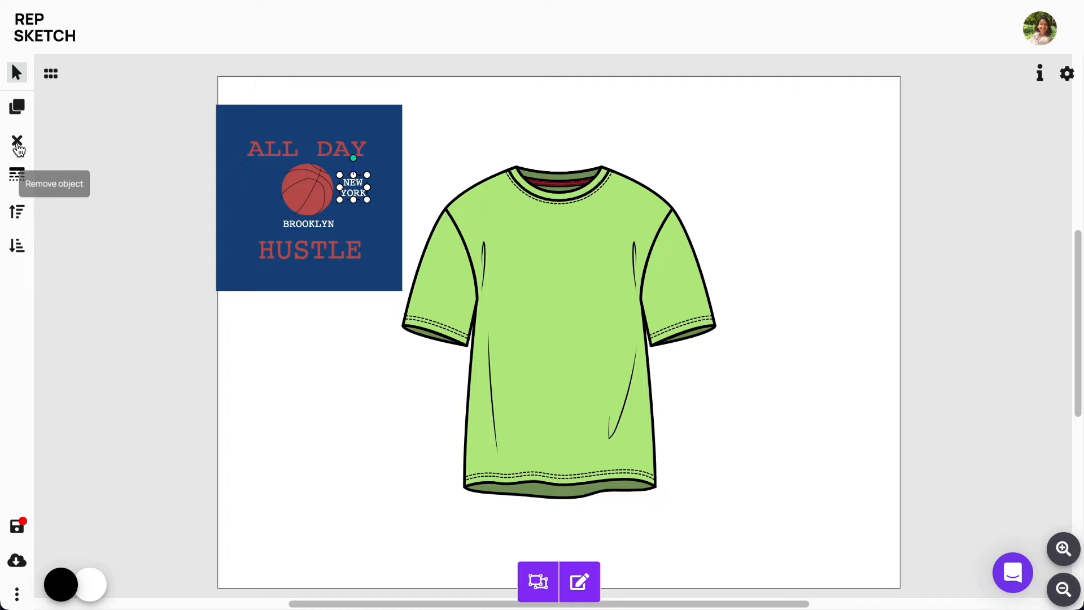
pyautogui.click(17, 142)
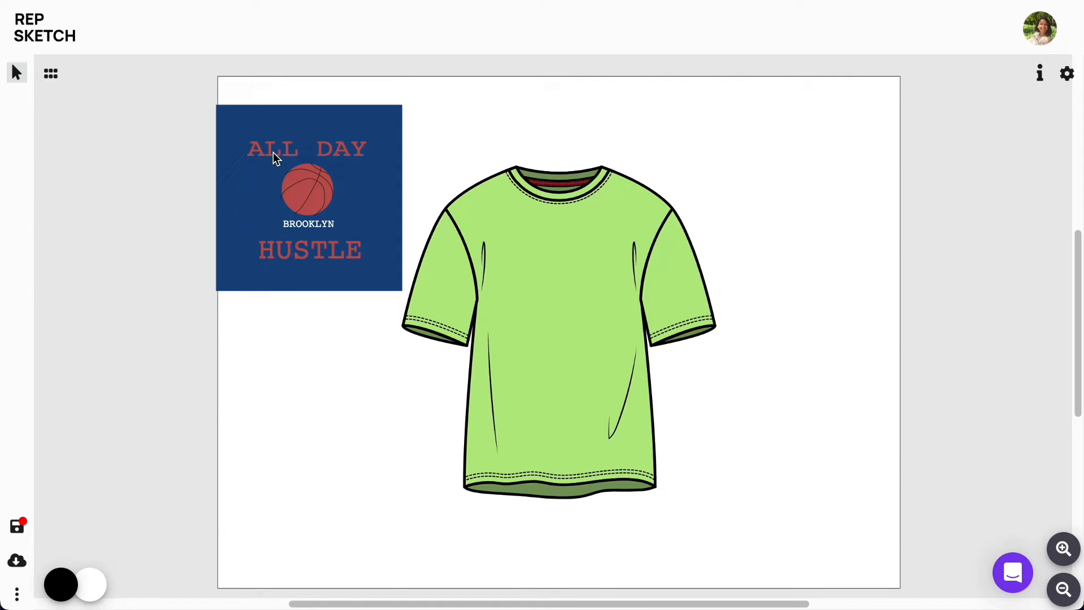
# Set the ALL DAY and HUSTLE lettering to a Sans-serif font family with HUSTLE bold.
pyautogui.click(308, 147)
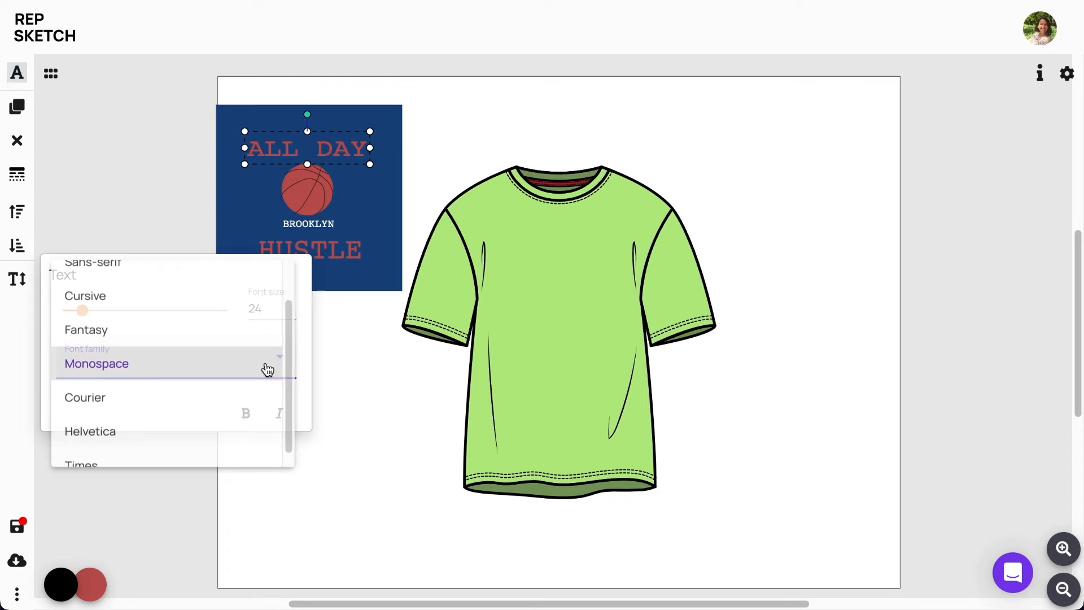
pyautogui.click(94, 261)
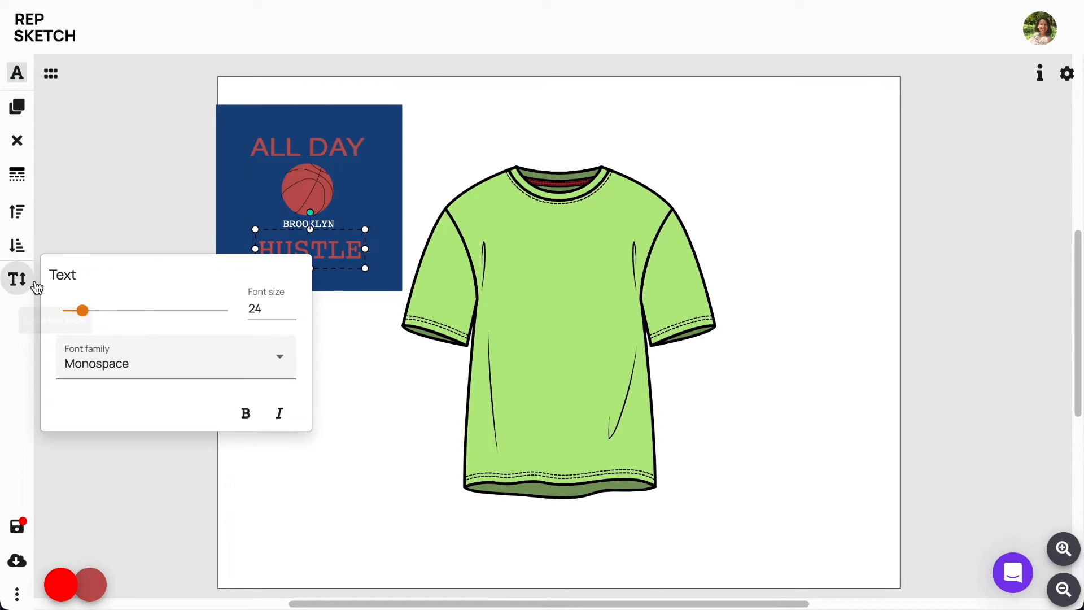
pyautogui.click(175, 362)
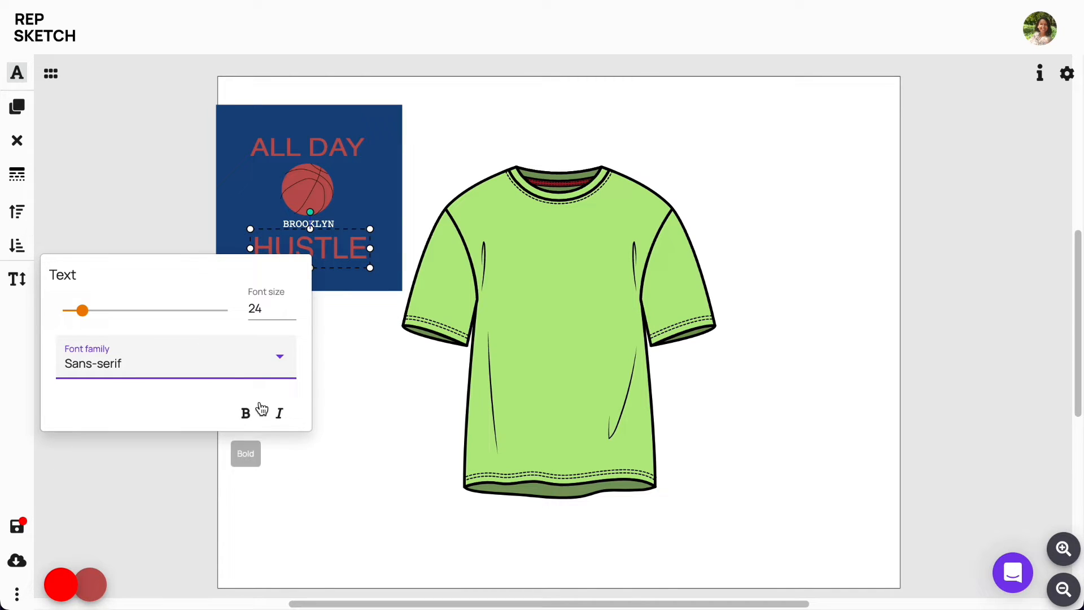
pyautogui.click(90, 584)
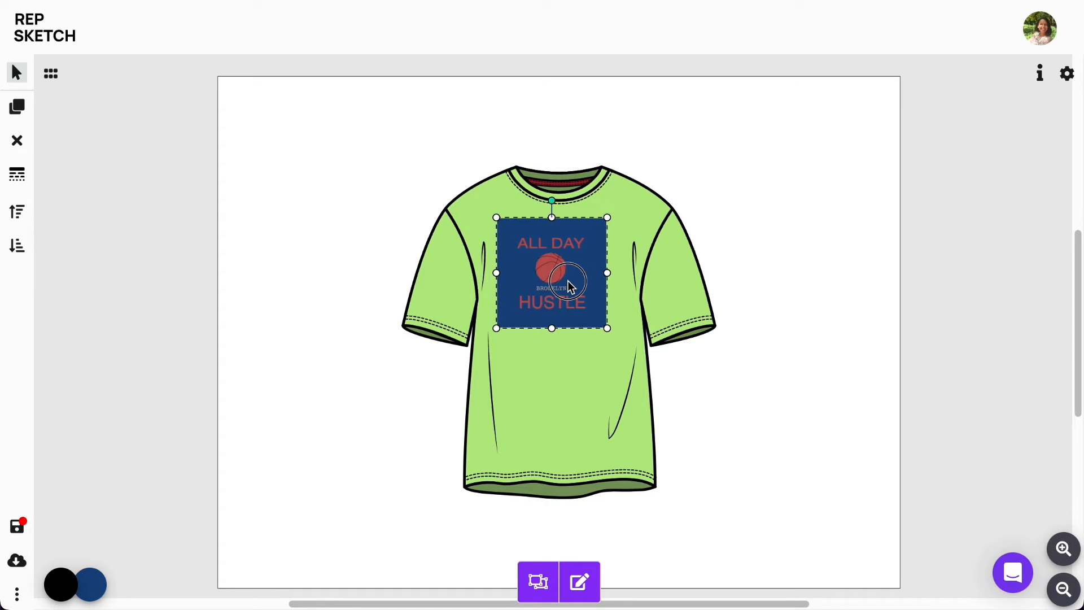
# Search designs for 'graphic' and clone a result, bringing up its Creative Commons license notice.
pyautogui.click(789, 396)
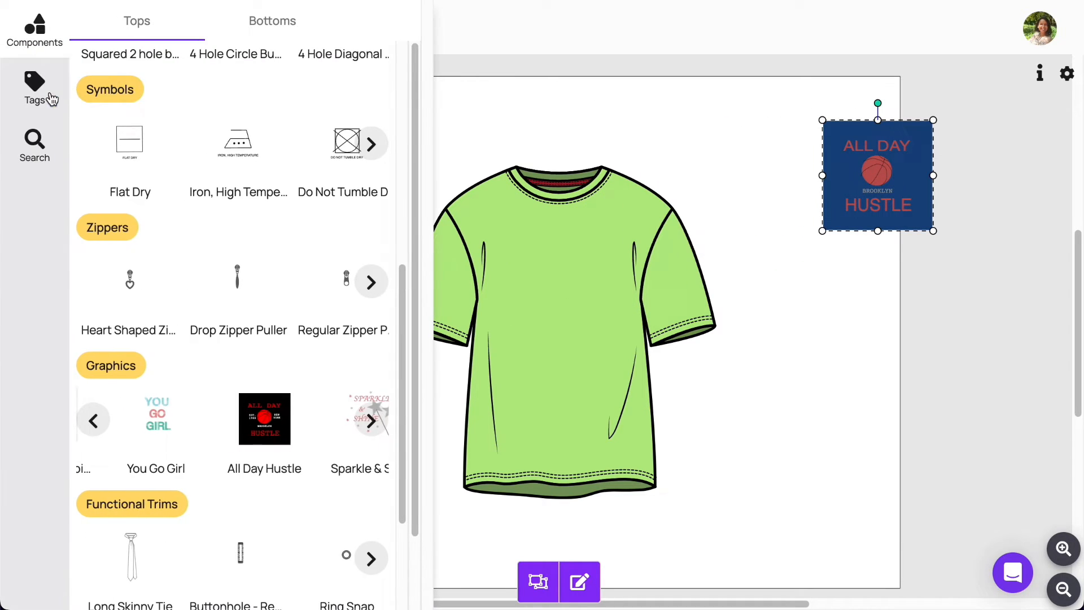
pyautogui.click(34, 143)
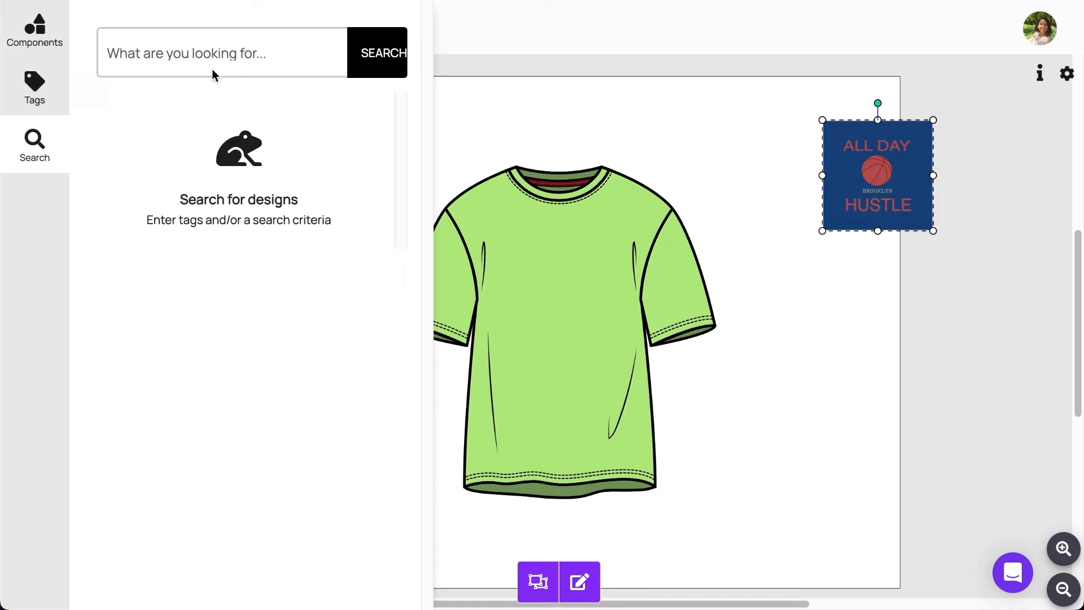
pyautogui.write('graphic')
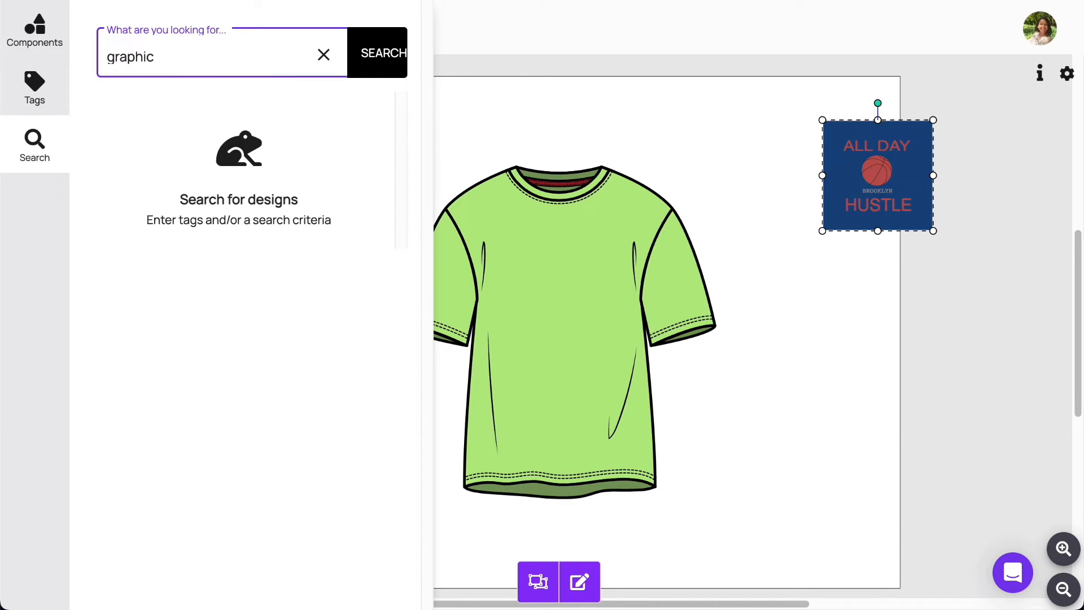
pyautogui.click(377, 53)
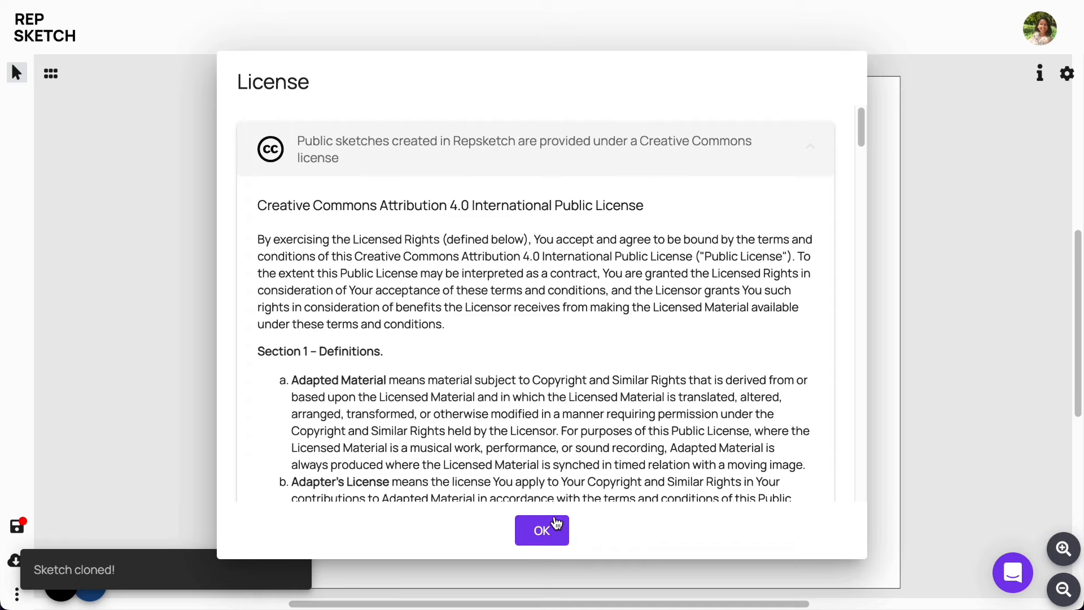
# Accept the license, name the design Neon Graphic Tshirt, add the Shortsleeve tag and save the settings.
pyautogui.click(542, 530)
pyautogui.write('S')
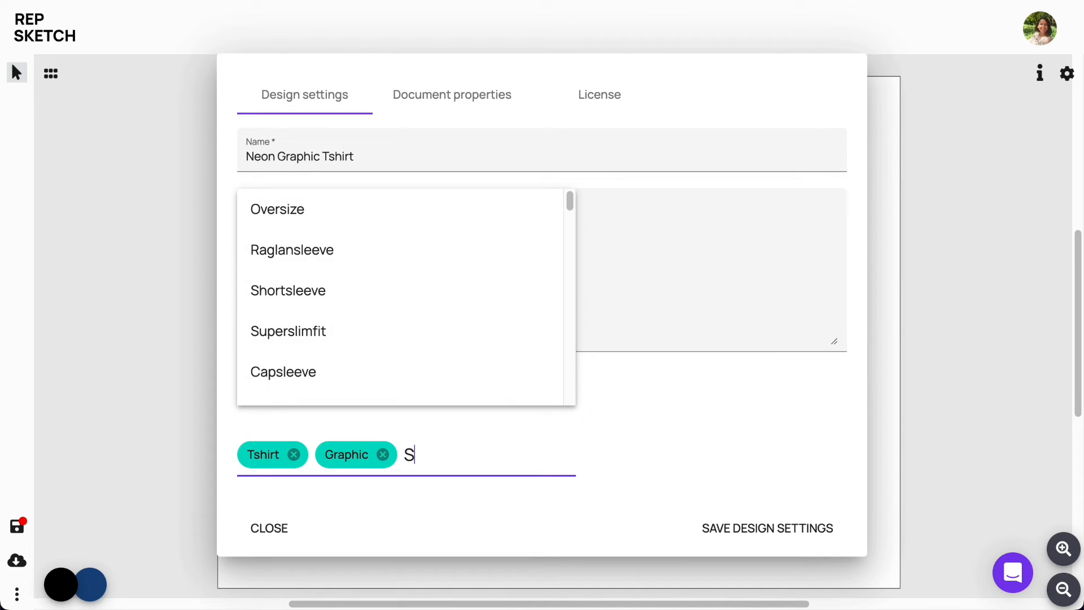
pyautogui.write('HO')
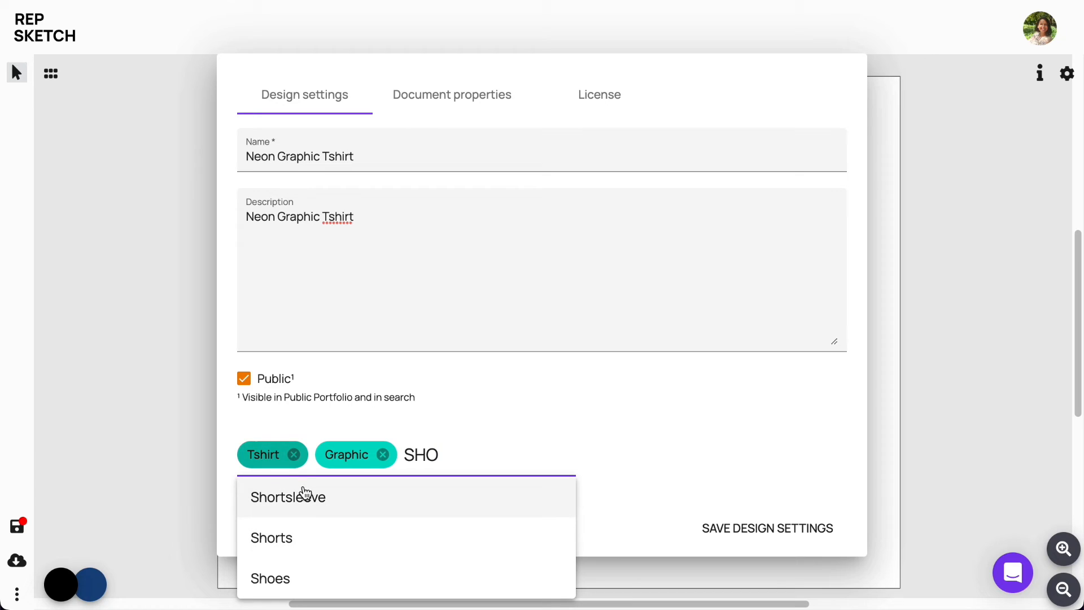
pyautogui.click(288, 497)
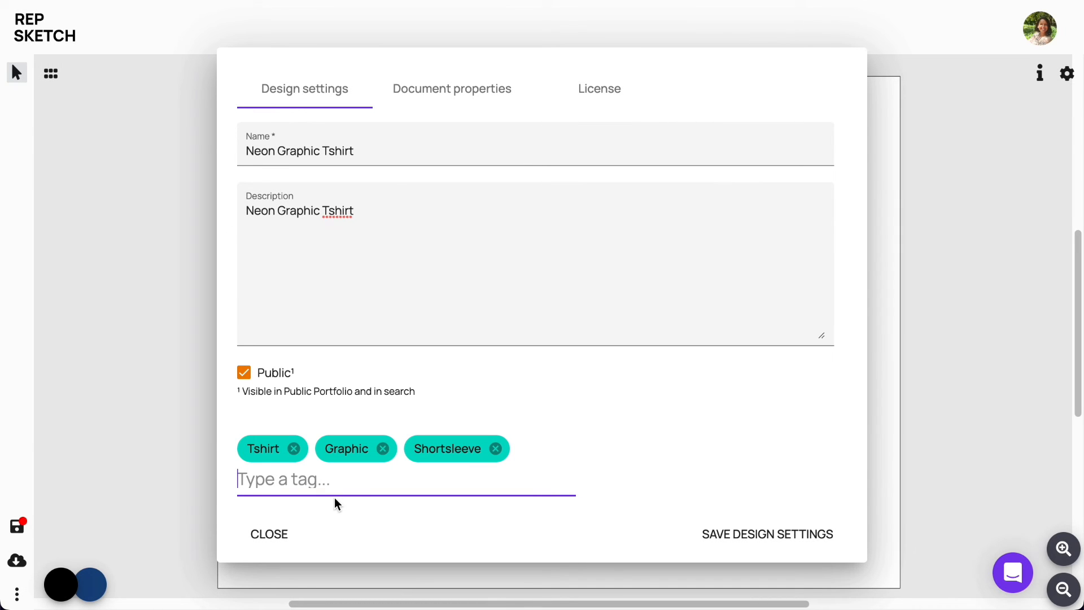
pyautogui.moveTo(818, 521)
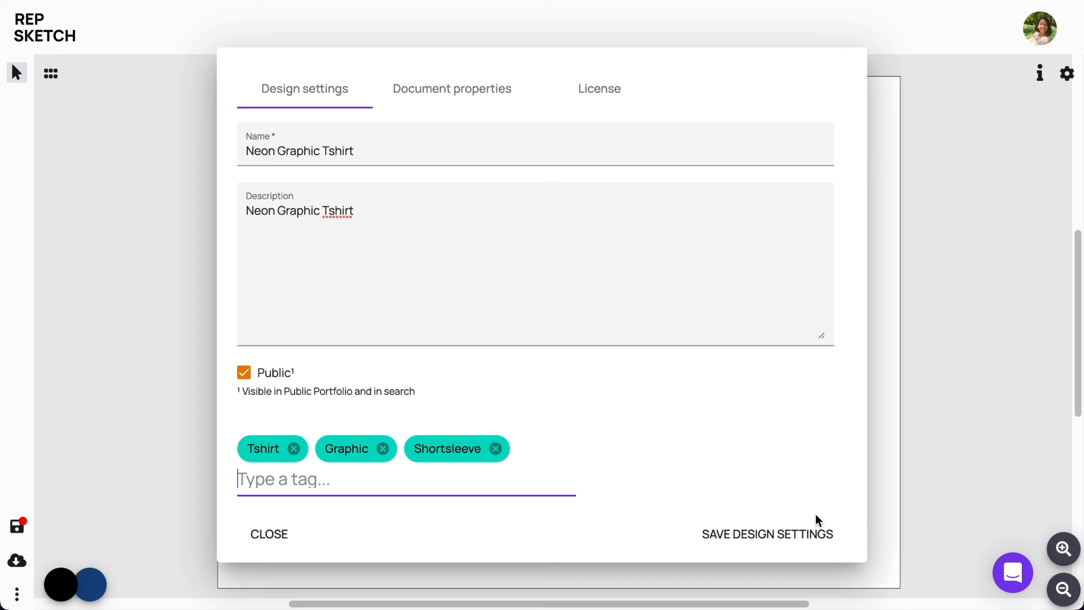
pyautogui.click(766, 534)
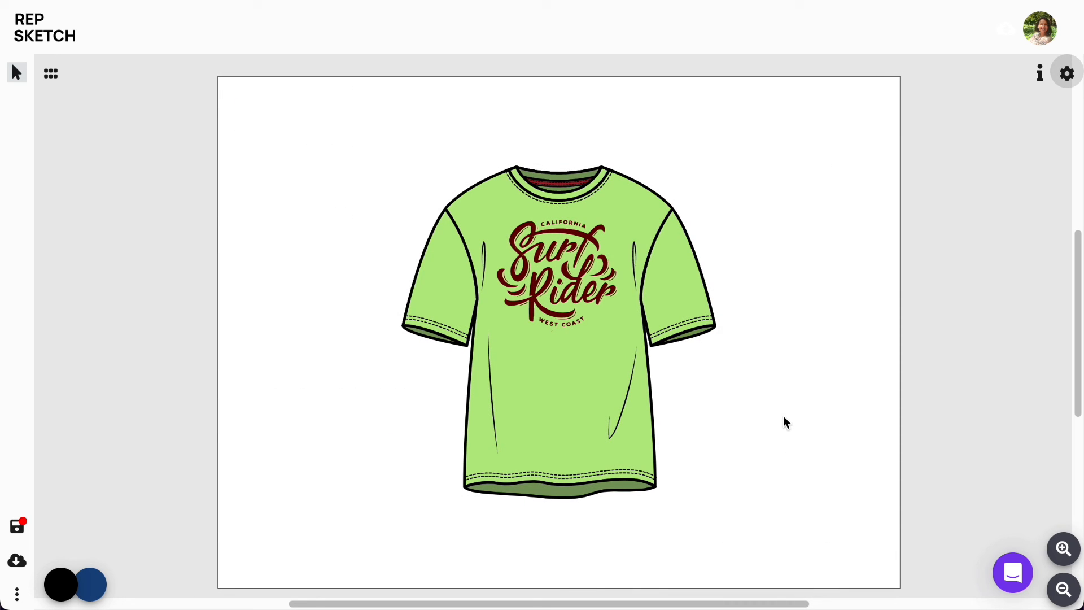